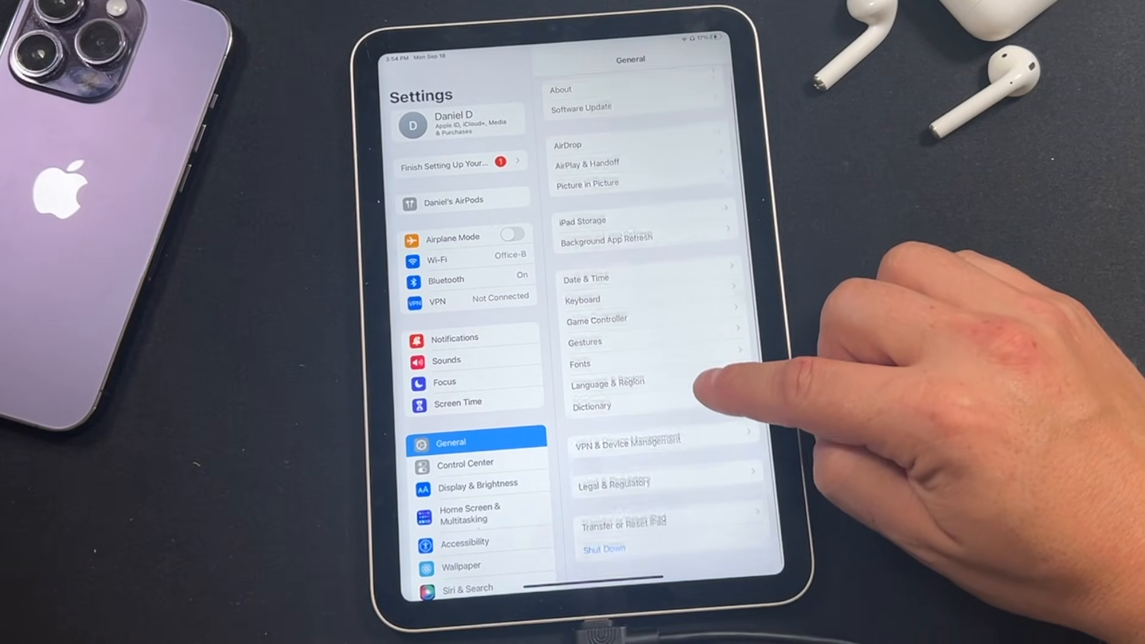
View iPad Storage, showing 29.7 GB of 64 GB used with apps listed by size.
{"action": "left_click", "coordinate": [582, 221]}
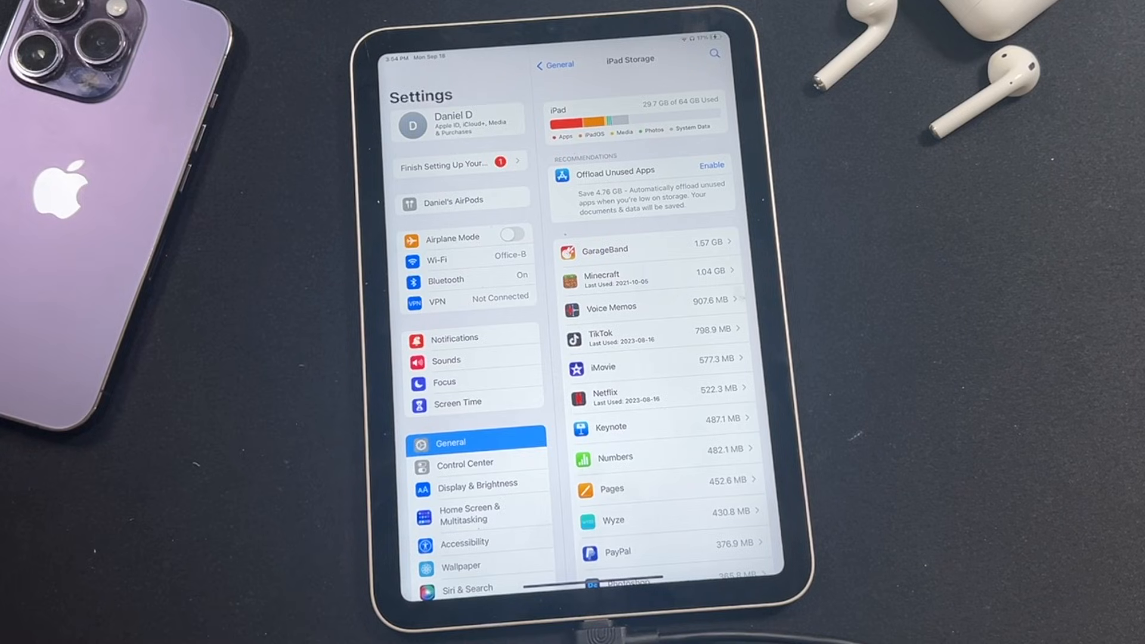
{"action": "mouse_move", "coordinate": [862, 307]}
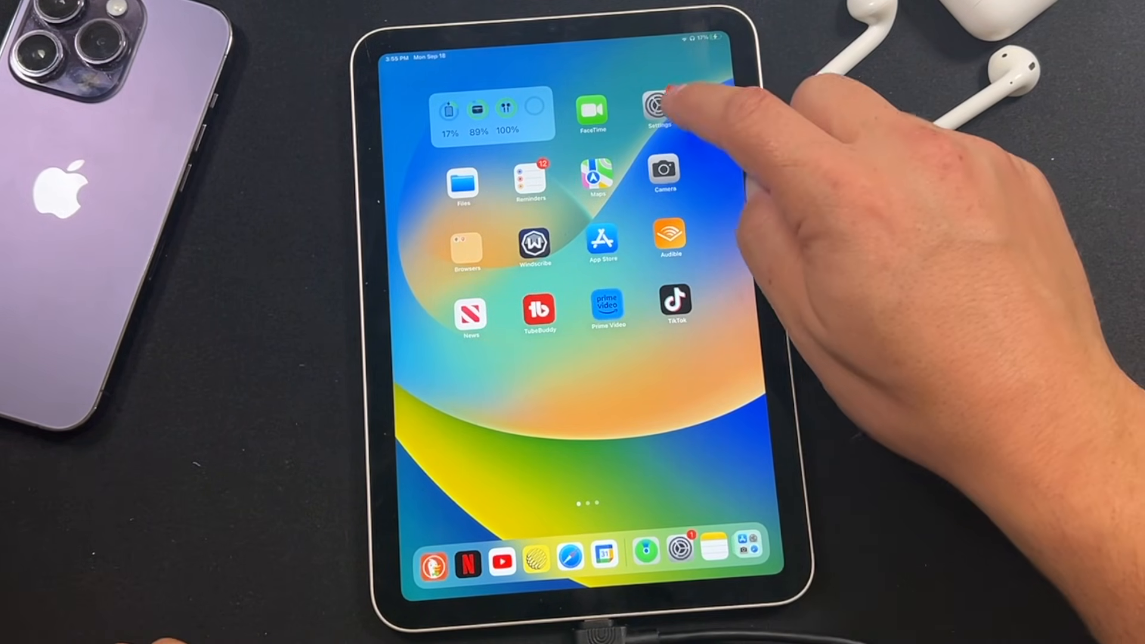
Go to Settings > General > Software Update to find the iPadOS 17 update (3.05 GB).
{"action": "left_click", "coordinate": [659, 109]}
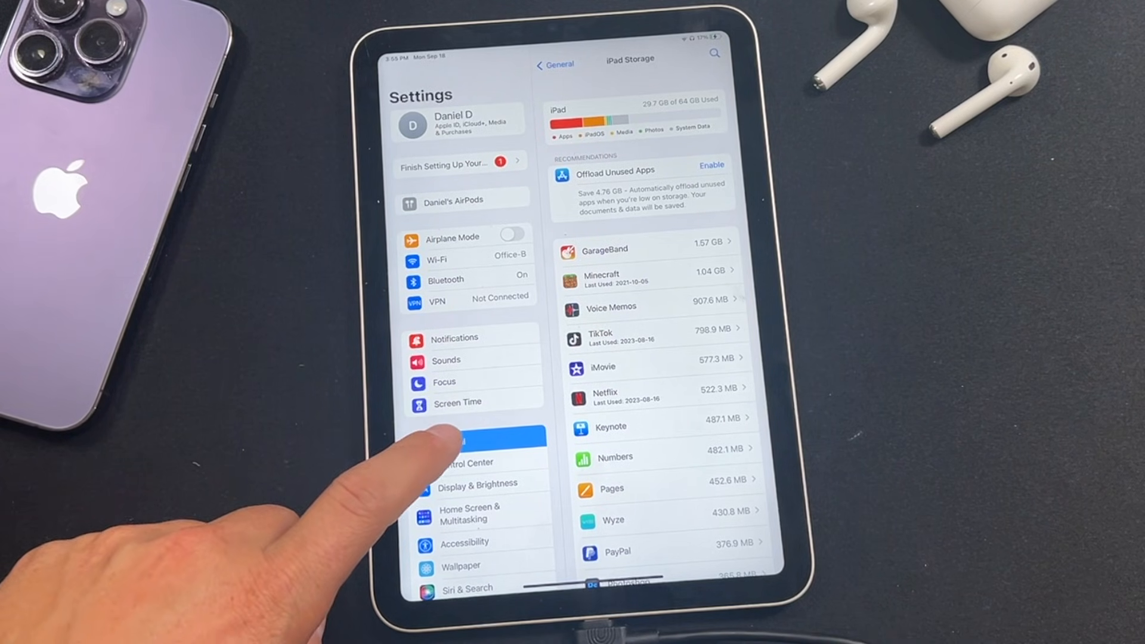
{"action": "left_click", "coordinate": [450, 442]}
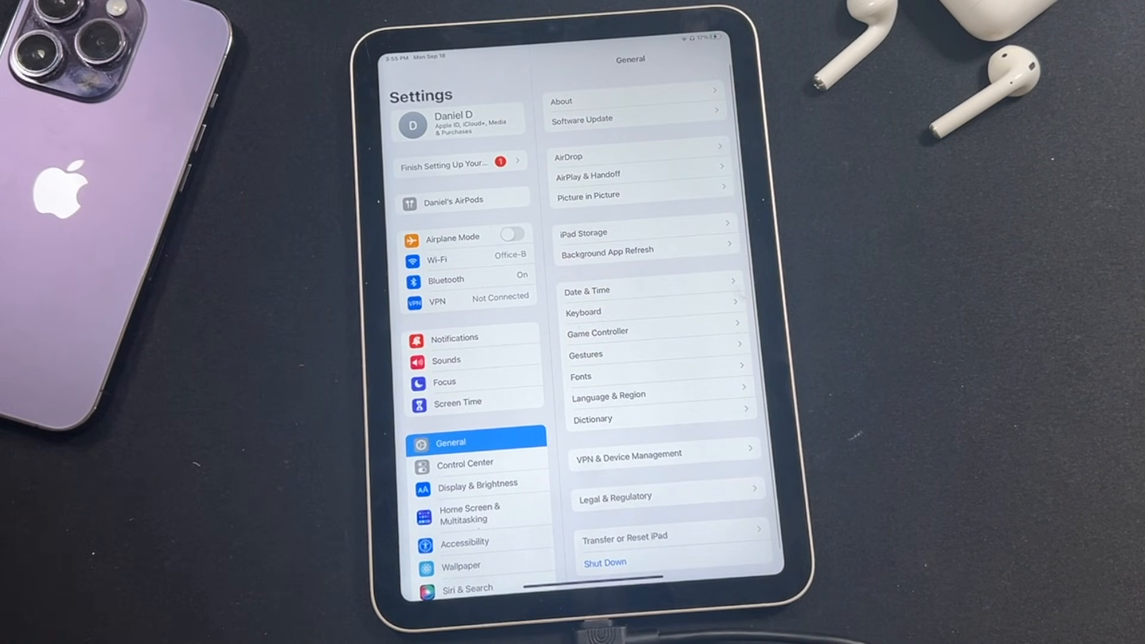
{"action": "left_click", "coordinate": [580, 119]}
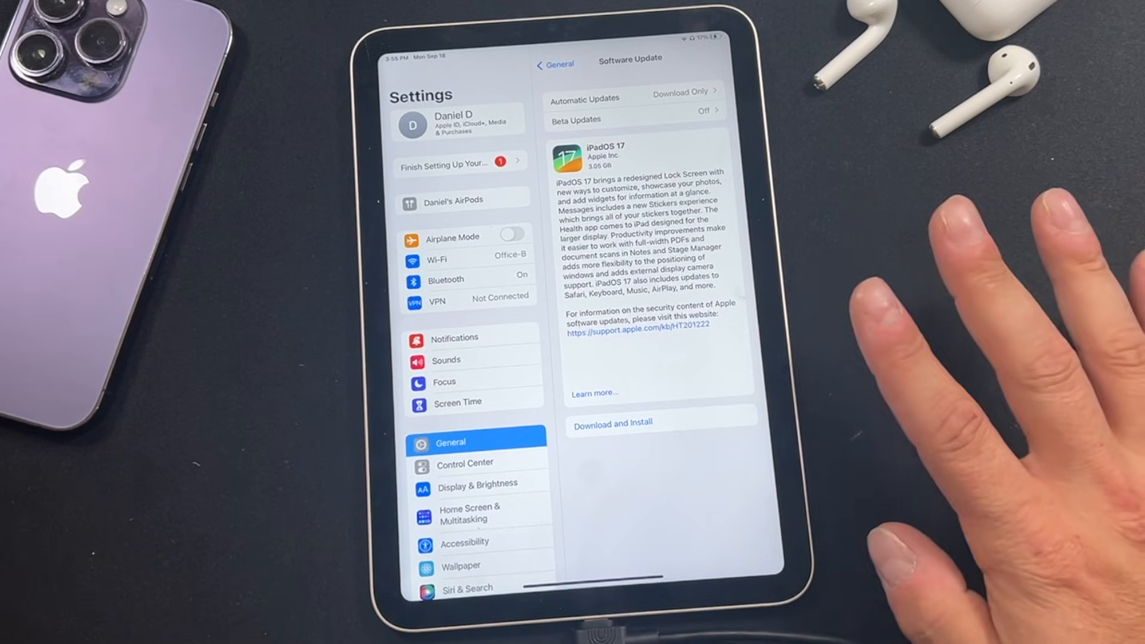
Start the iPadOS 17 download and agree to its terms and conditions.
{"action": "left_click", "coordinate": [612, 422]}
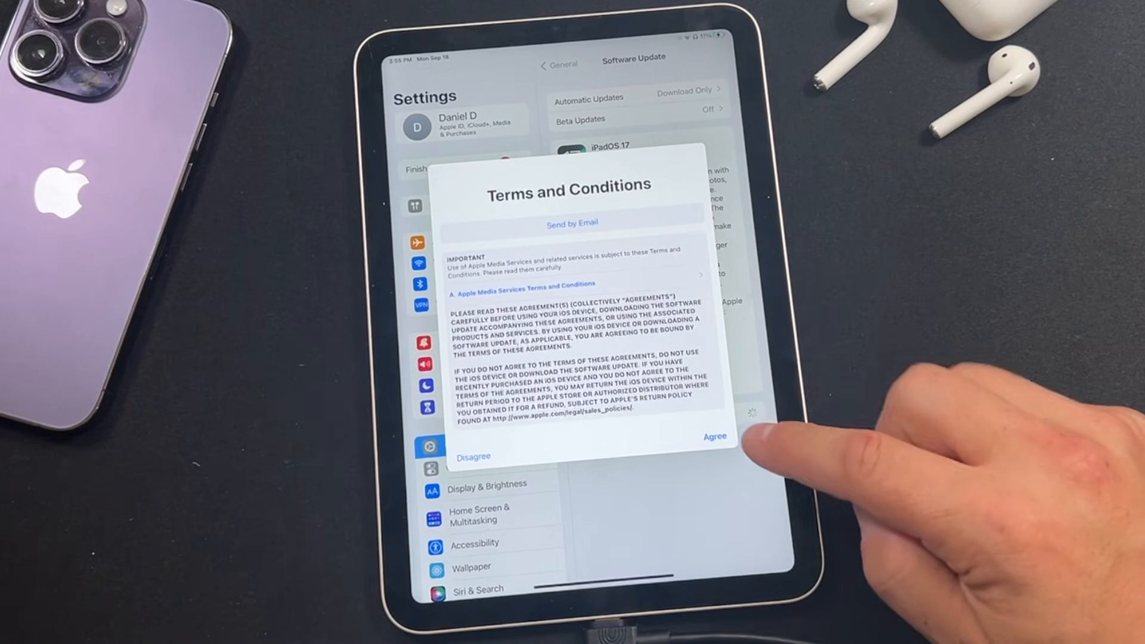
{"action": "left_click", "coordinate": [714, 436]}
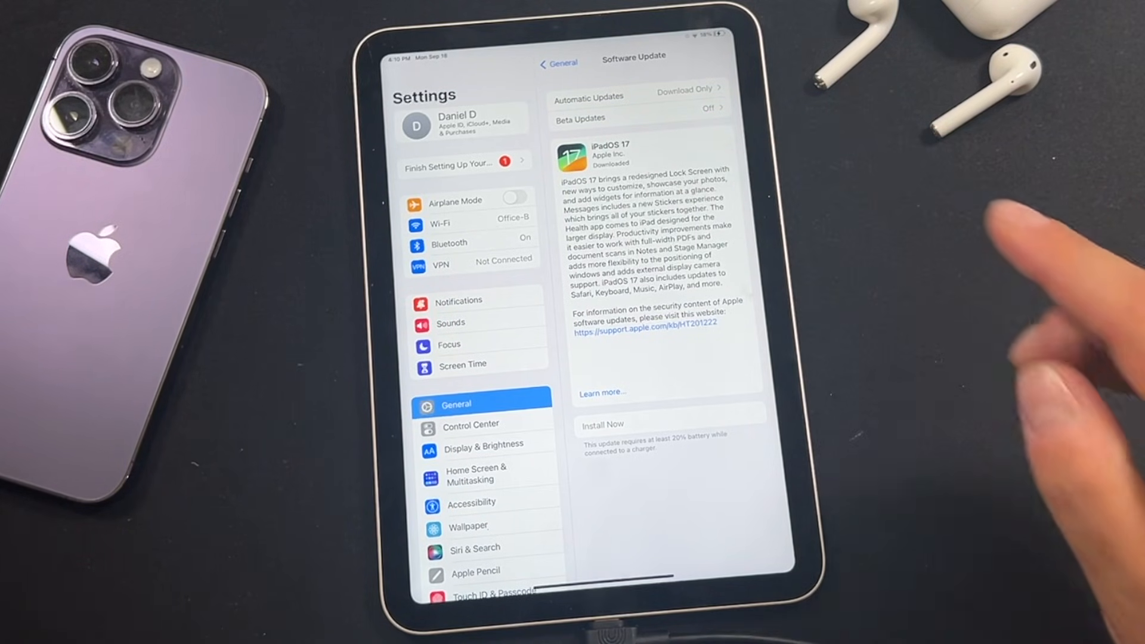
{"action": "mouse_move", "coordinate": [949, 329]}
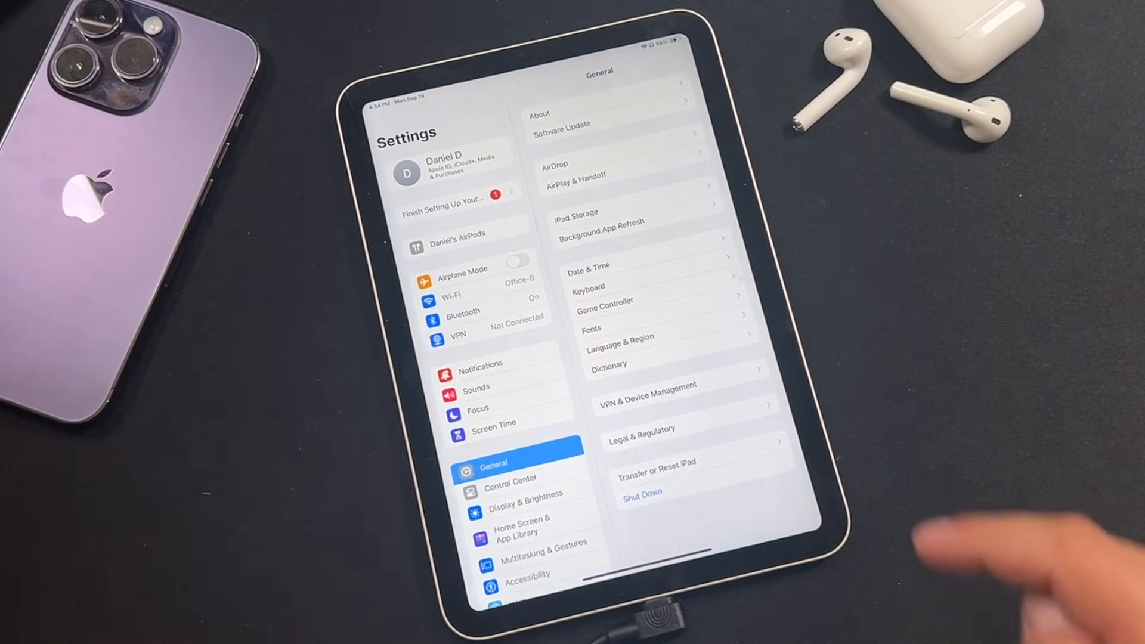
Check Software Update to confirm iPadOS 17.0 is up to date.
{"action": "left_click", "coordinate": [560, 123]}
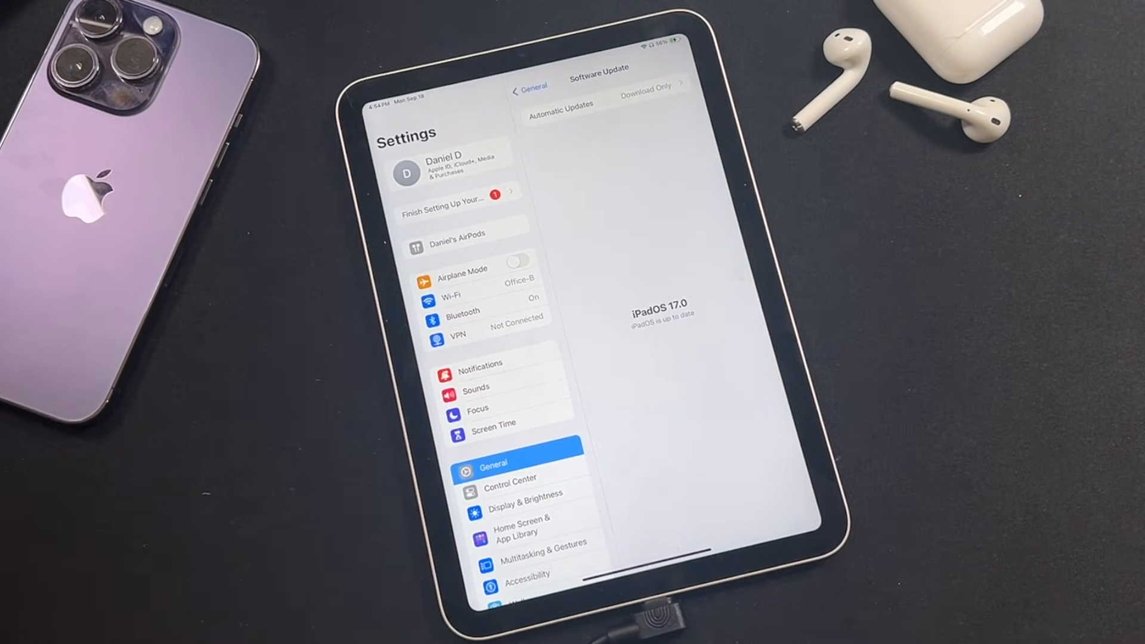